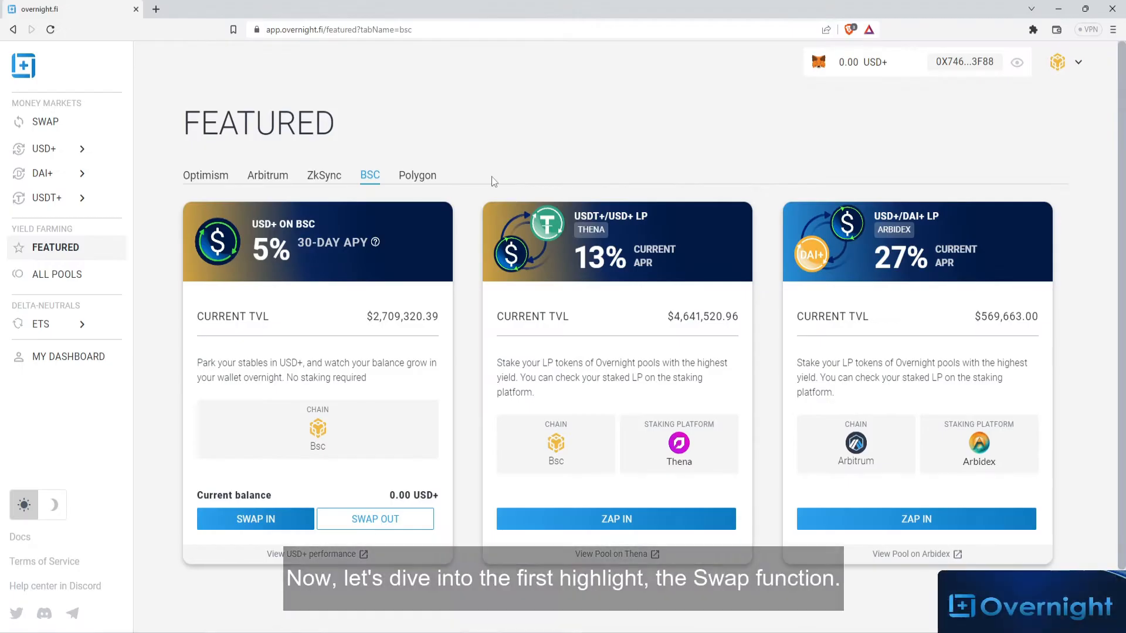
Open the Swap page from the Money Markets sidebar.
click(45, 121)
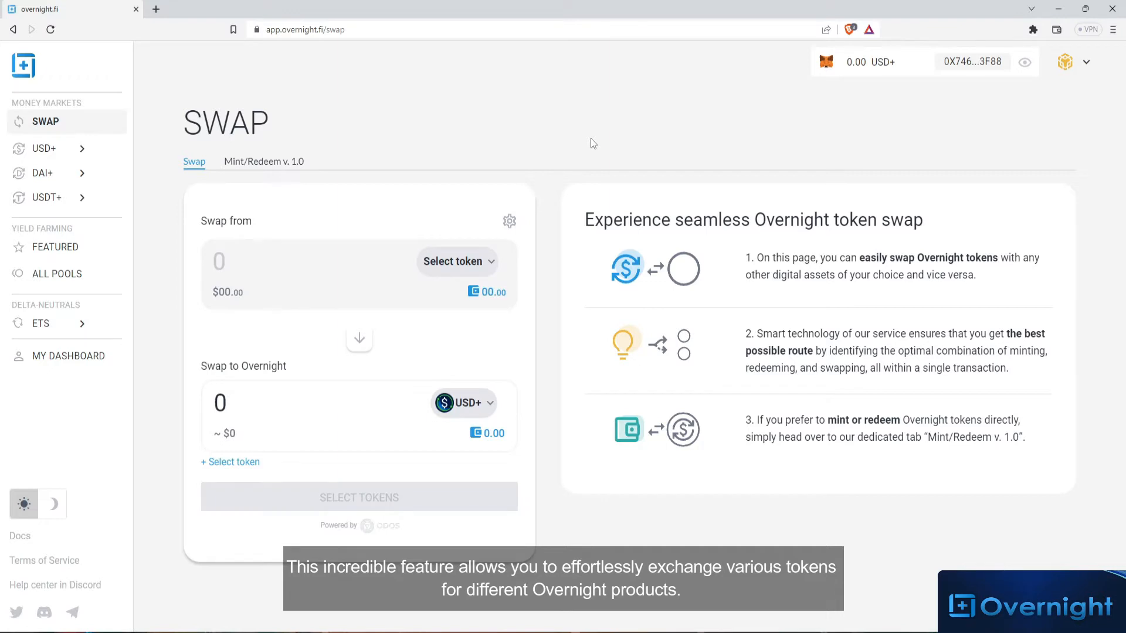
mouse_move(588, 147)
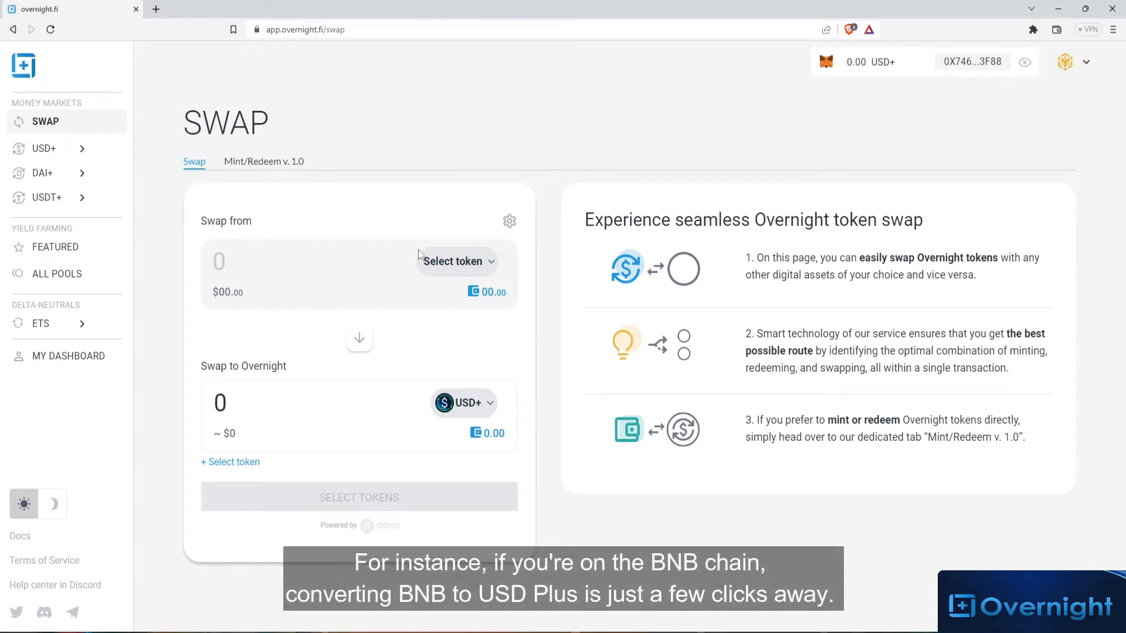
Choose BNB as the source token for a 0.025 BNB to USD+ swap.
click(452, 260)
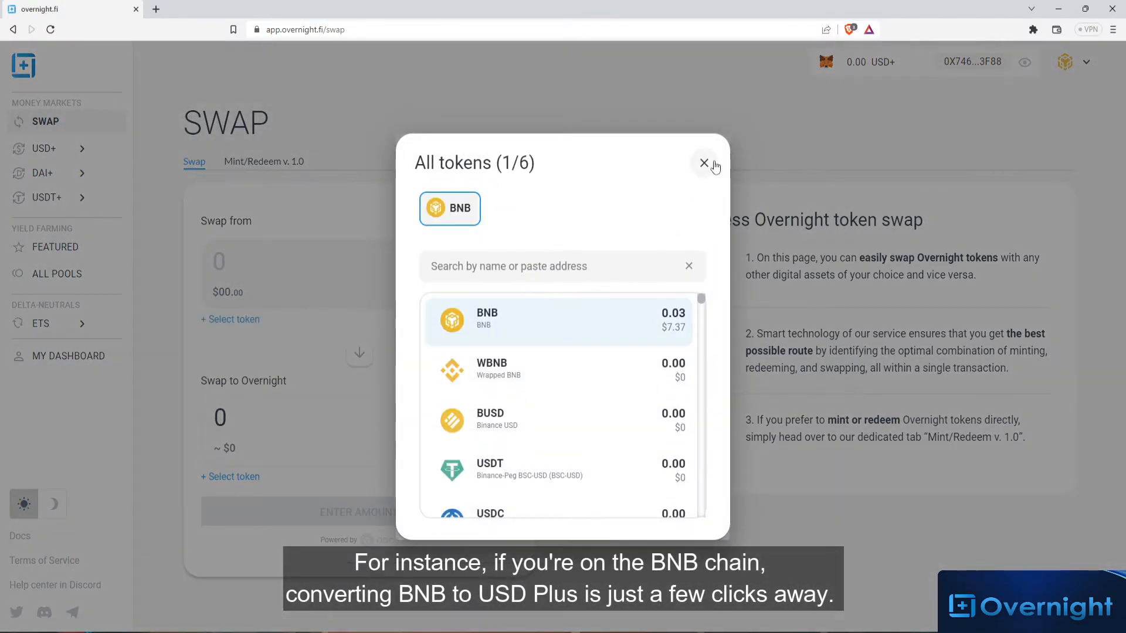
click(703, 163)
text(0.025)
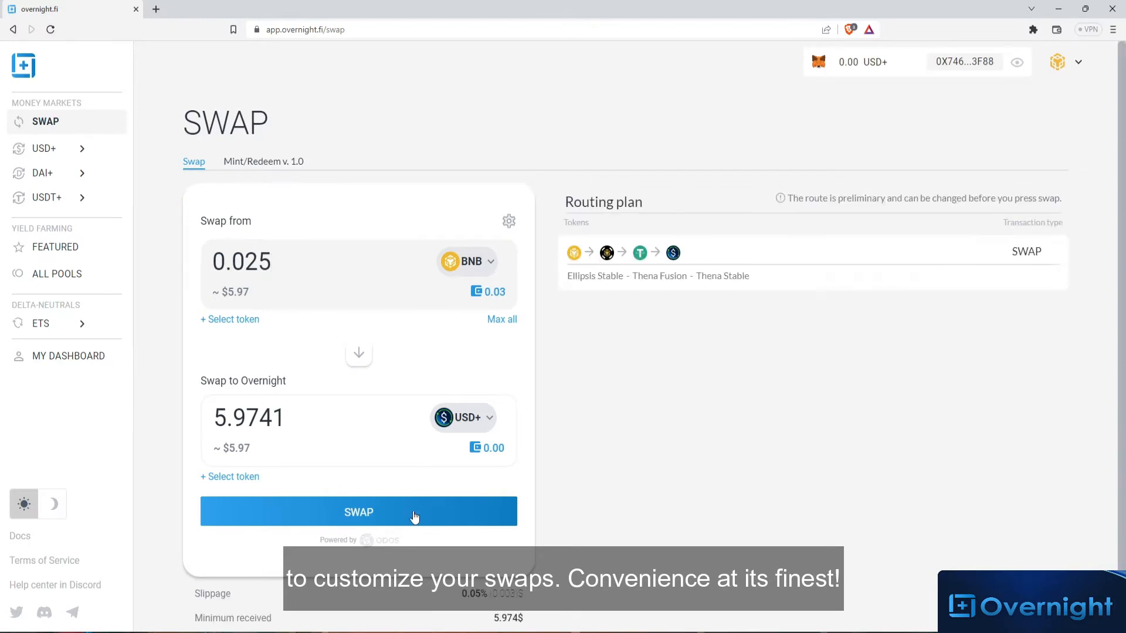
Execute the 0.025 BNB to USD+ swap and confirm it.
click(358, 512)
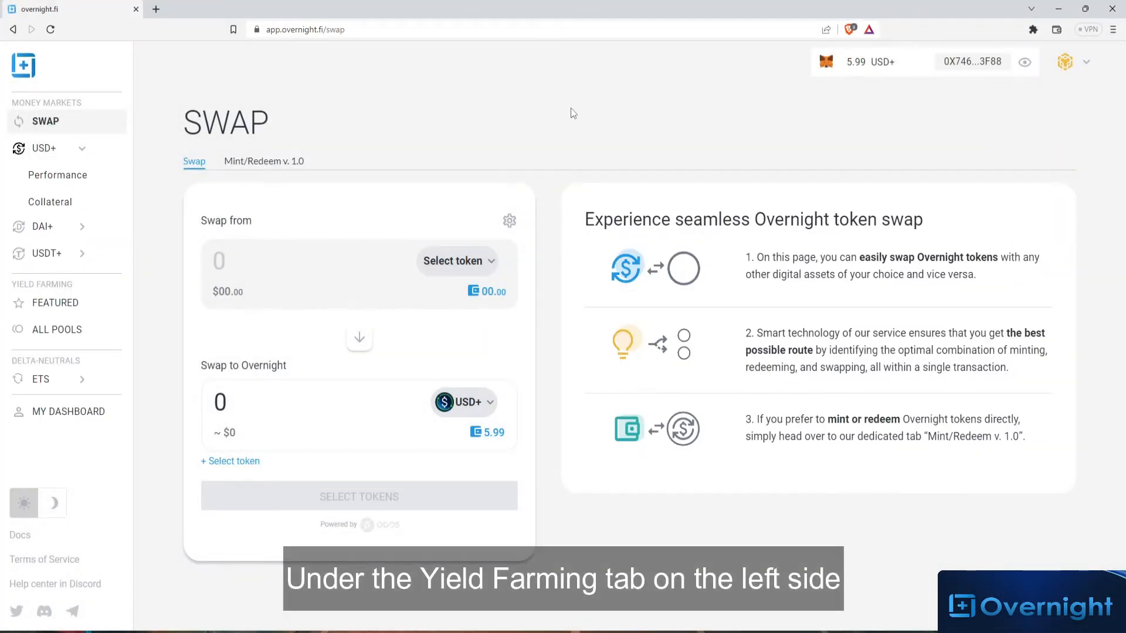
mouse_move(57, 329)
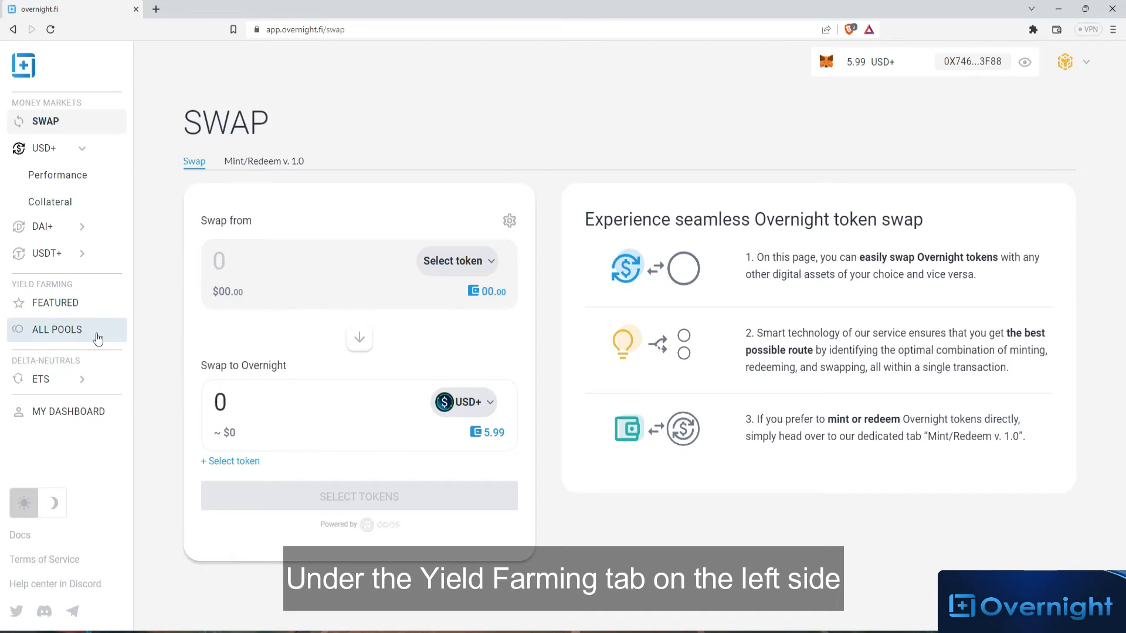
Open All Pools, browse the list, and filter it to BSC chain pools.
click(57, 329)
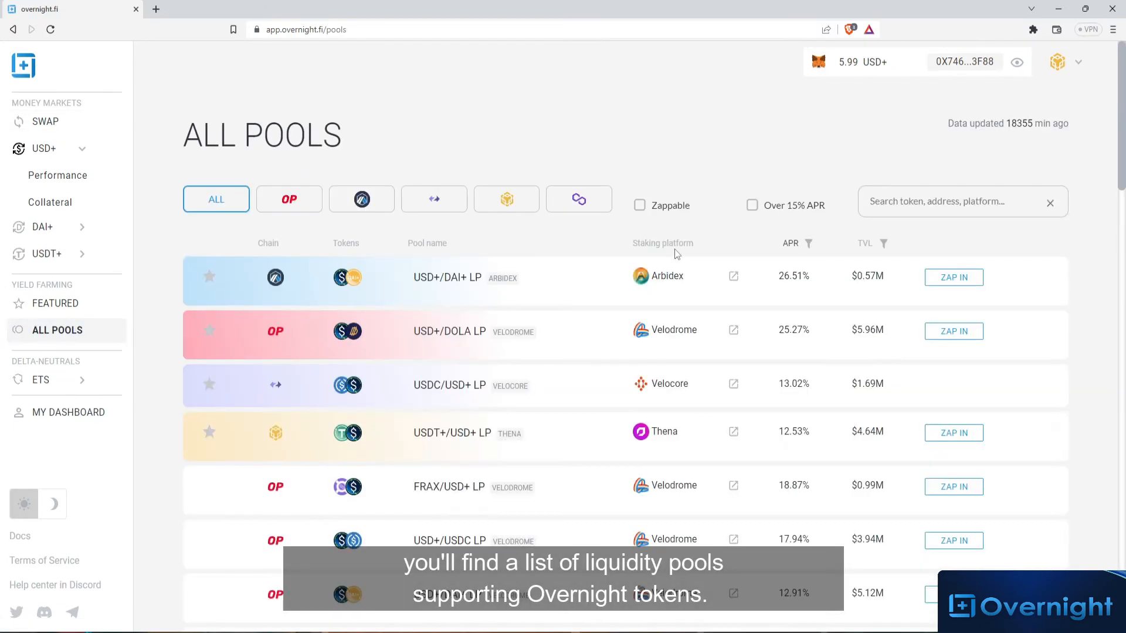
scroll(down, 3)
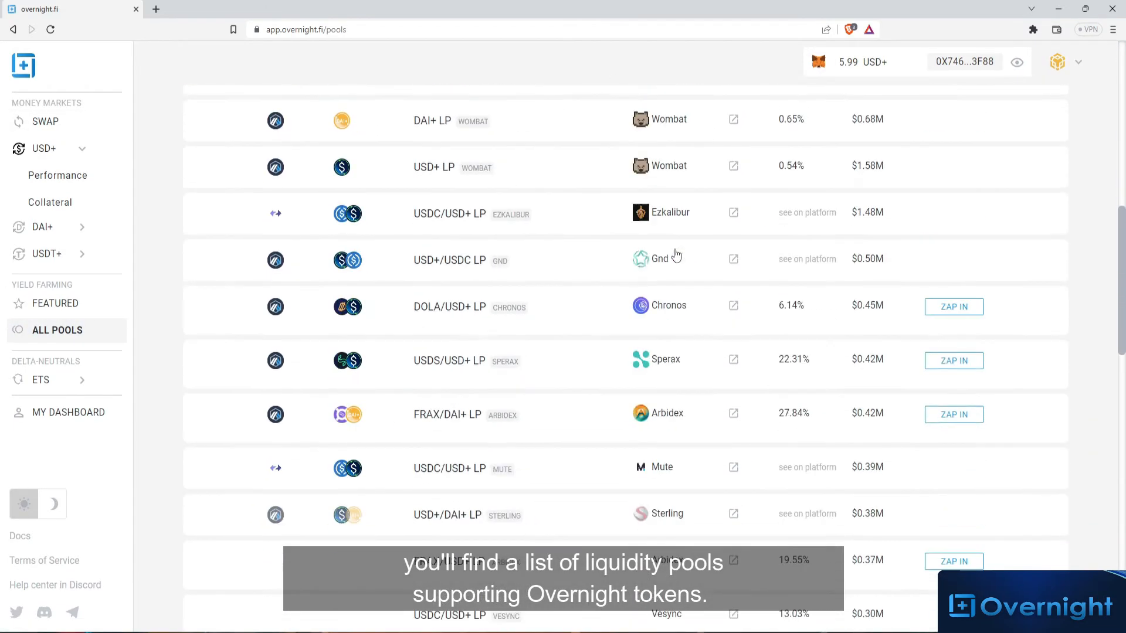
scroll(down, 3)
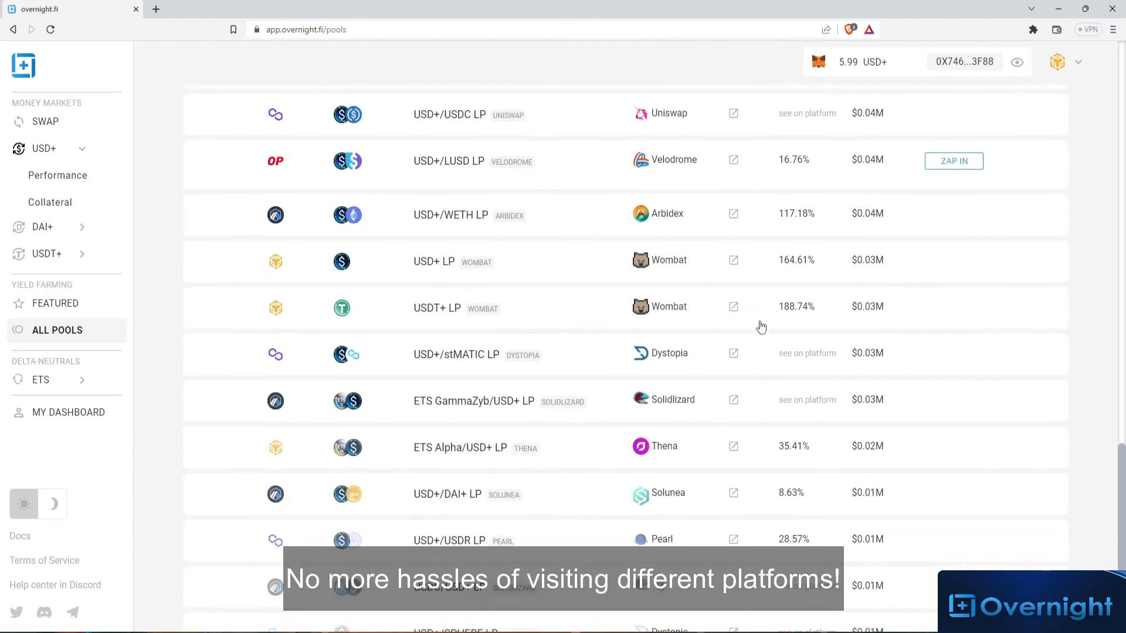
scroll(up, 3)
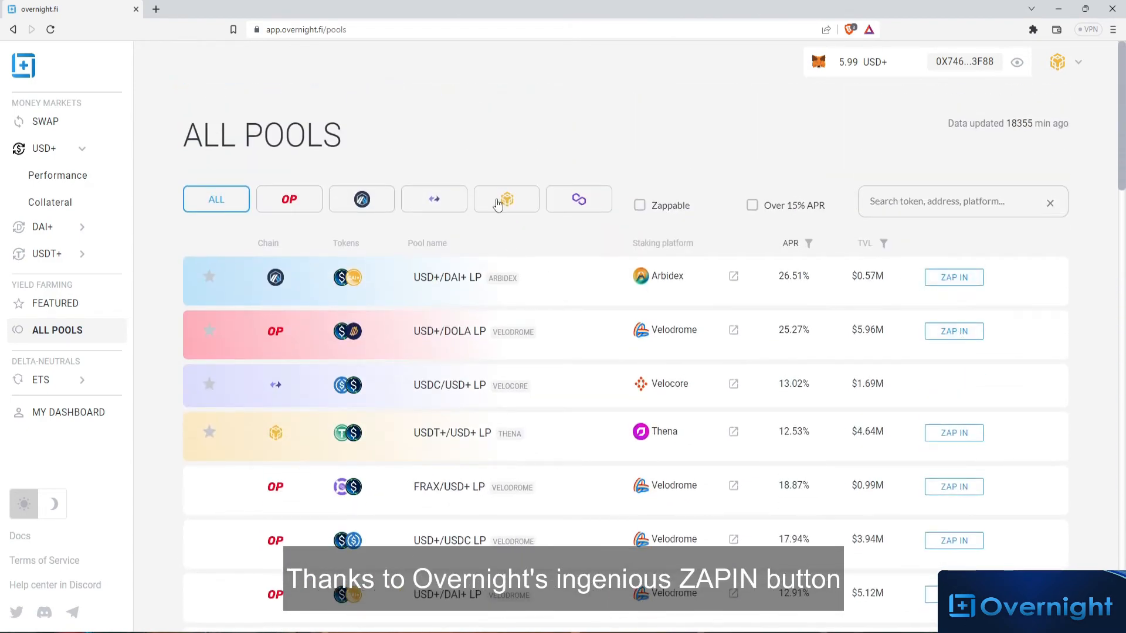
click(509, 199)
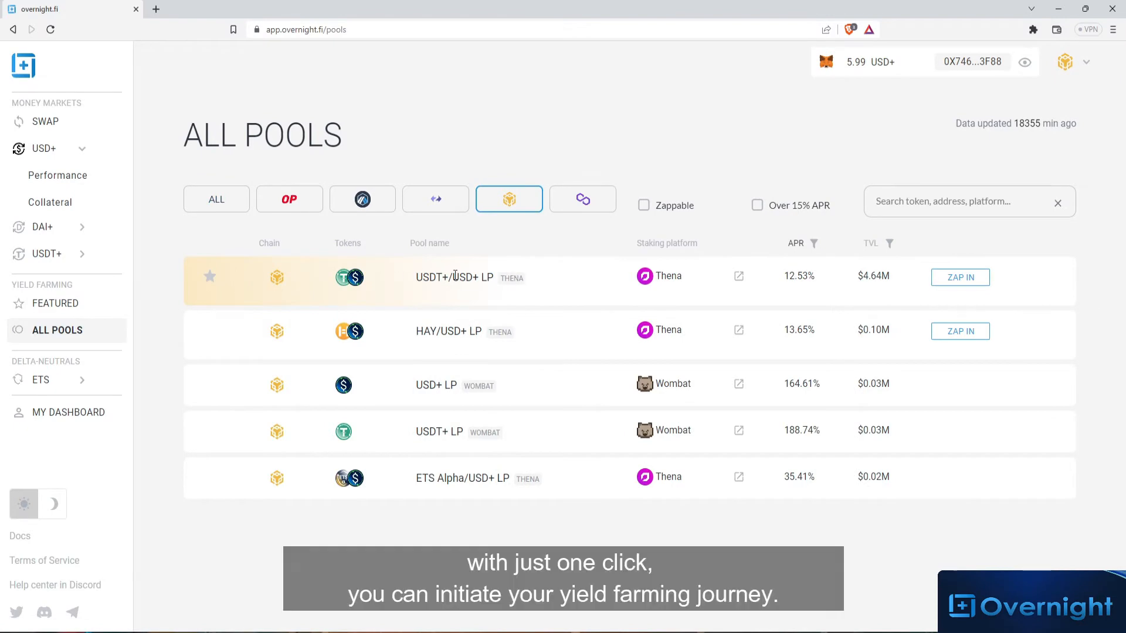
Start a Zap In on the USDT+/USD+ Thena pool using USD+ as the input token.
click(960, 278)
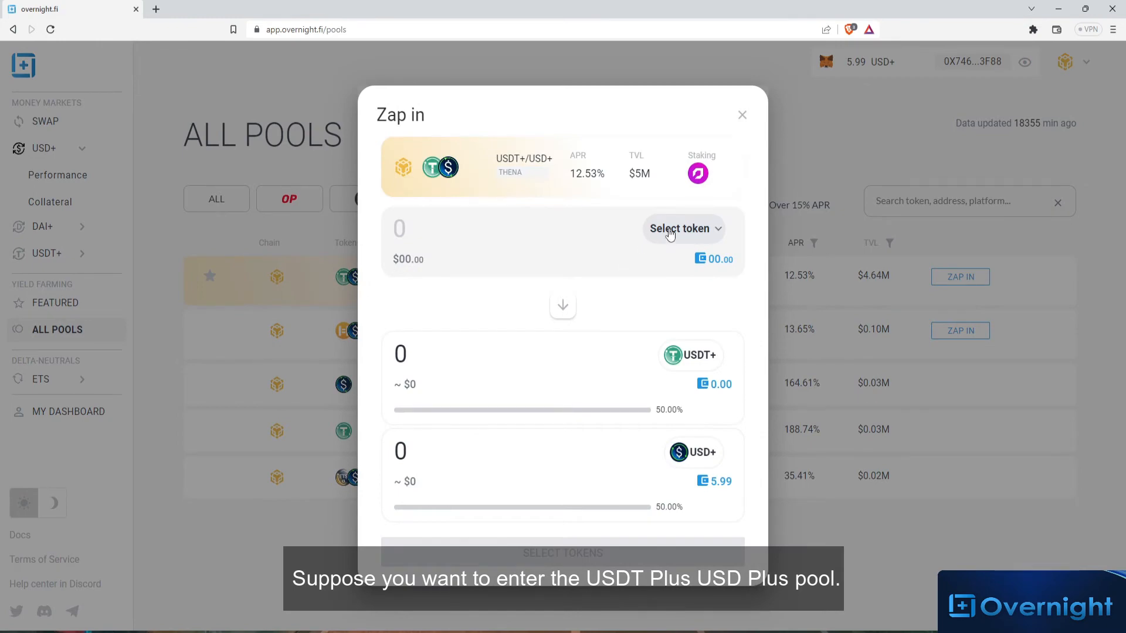
click(680, 228)
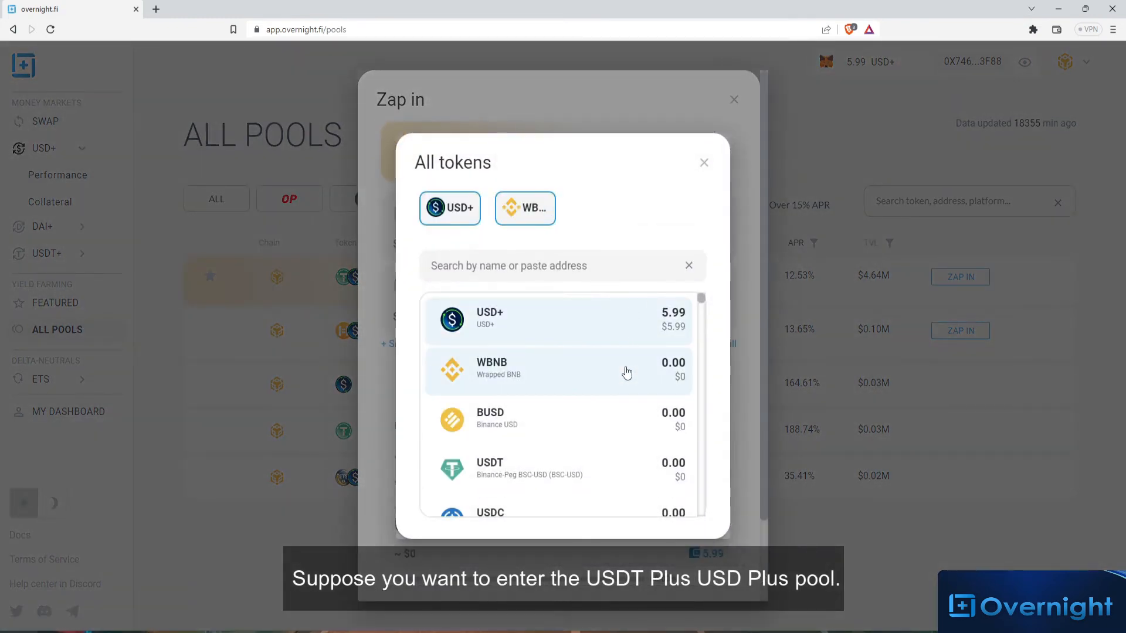
click(704, 163)
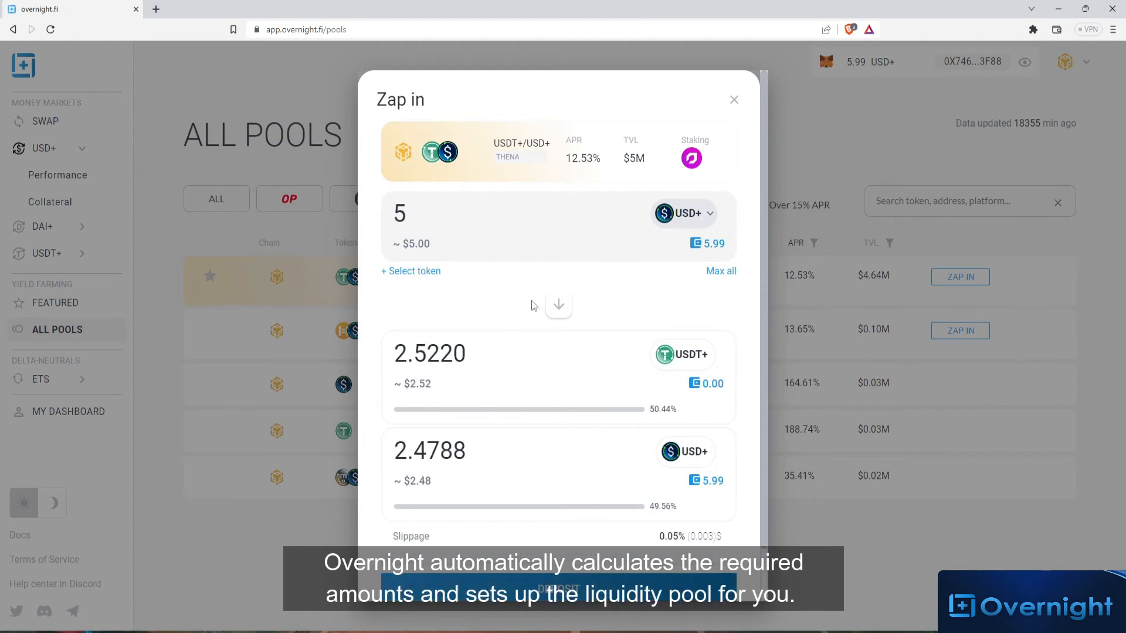
Deposit the 5 USD+ into the USDT+/USD+ pool to start staking.
scroll(down, 3)
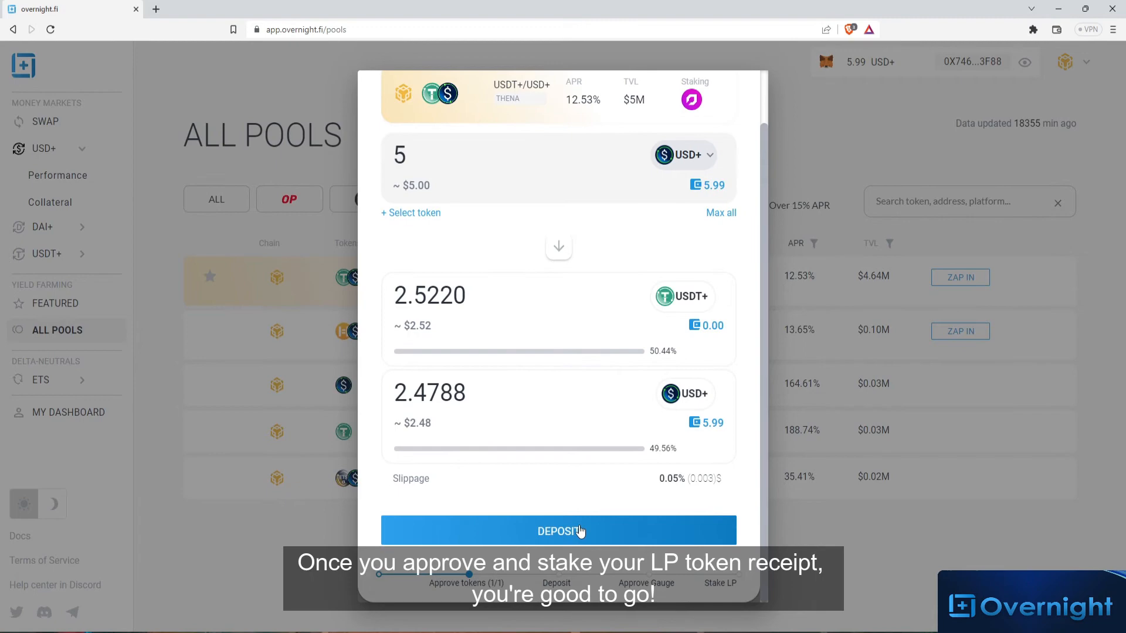
click(559, 532)
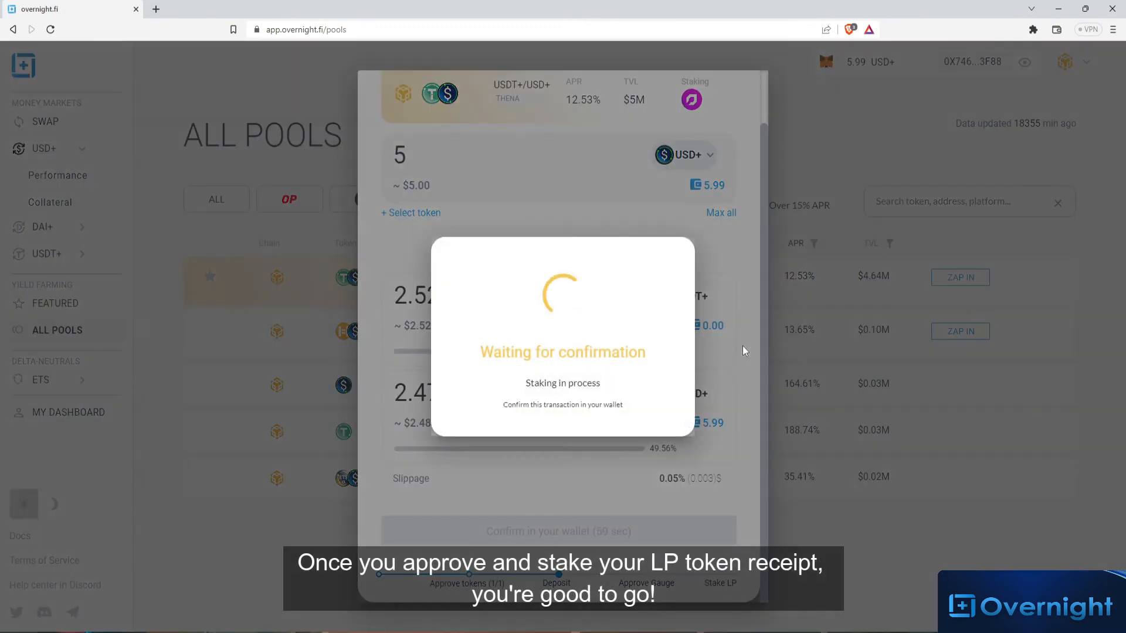